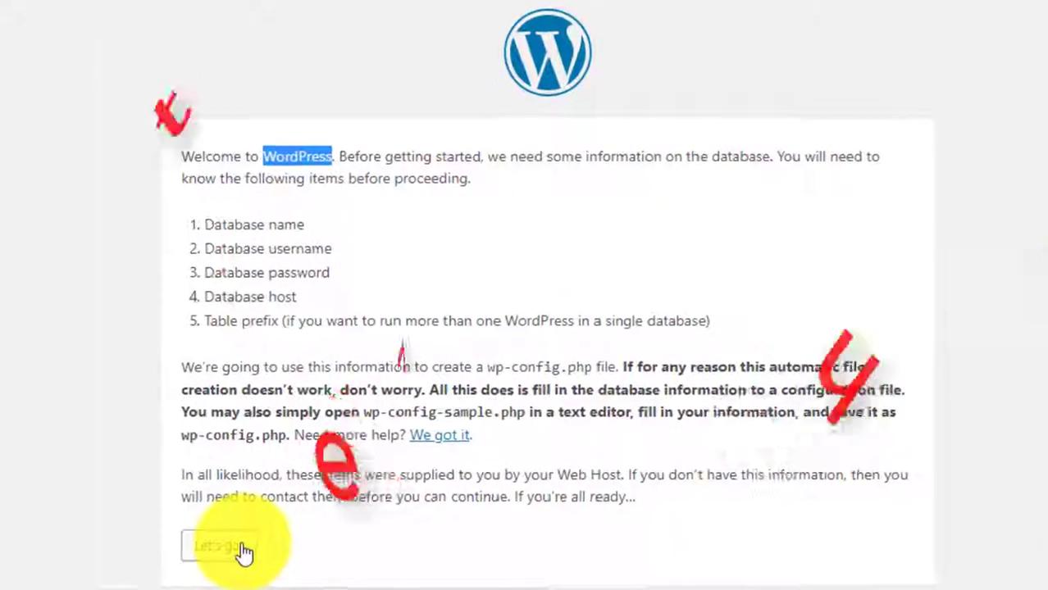
Submit database 'website' with user admin2 and its password, yielding a connection error.
click(226, 544)
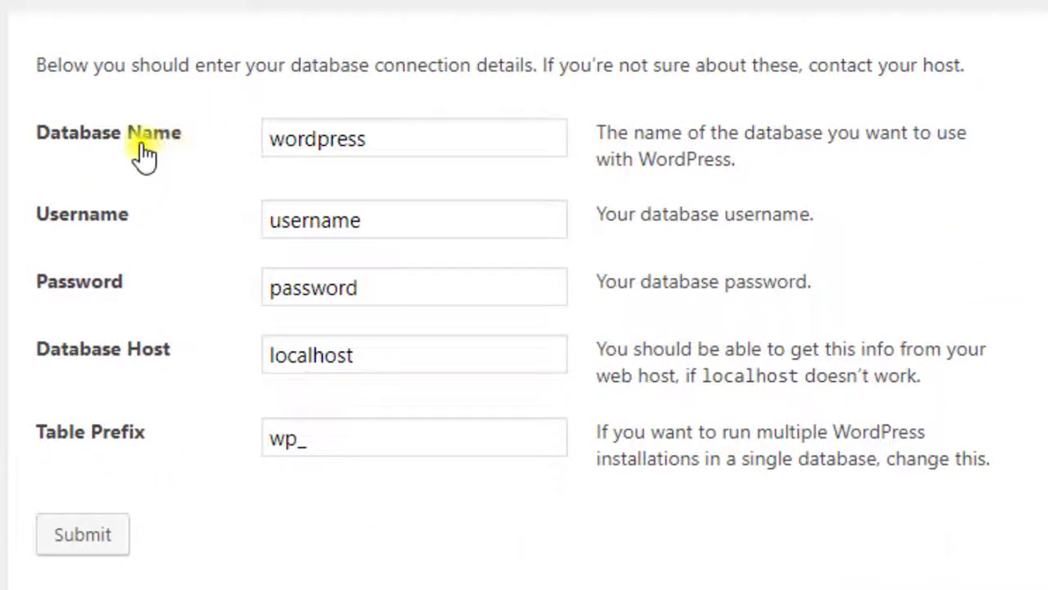
mouse_move(93, 315)
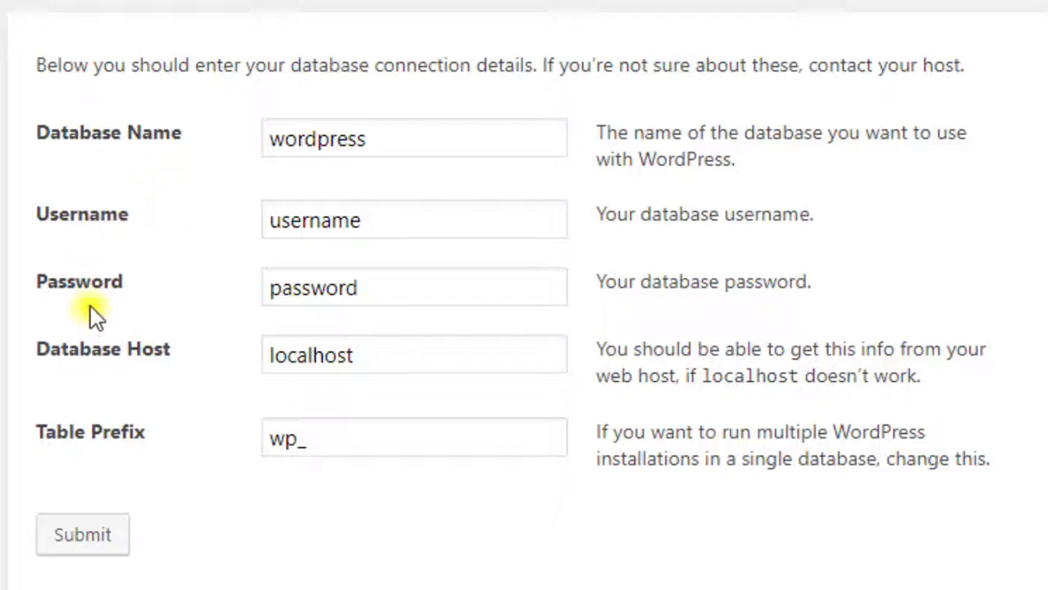
text(website)
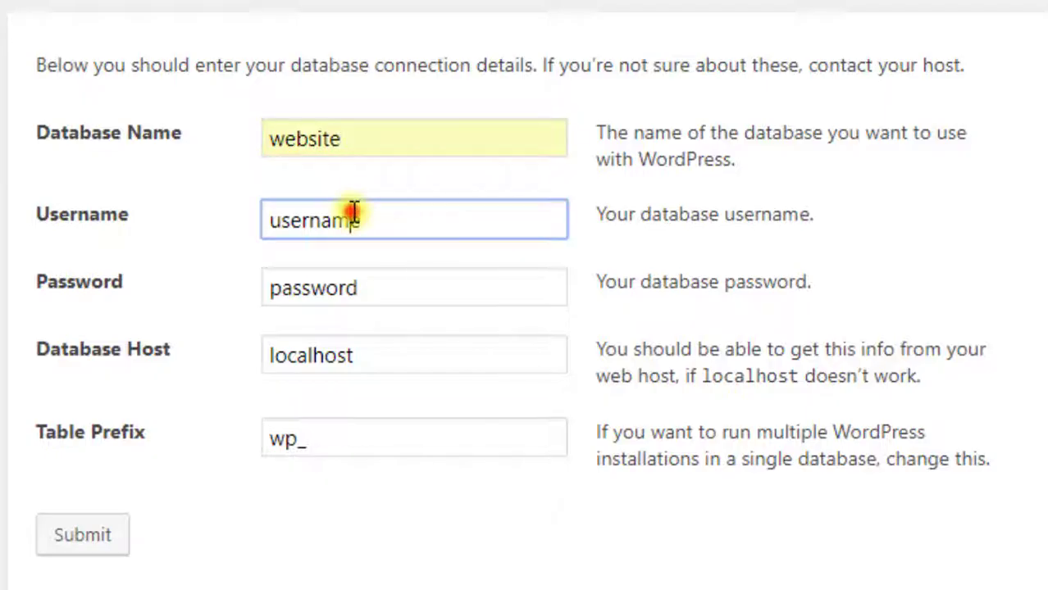
text(admin2)
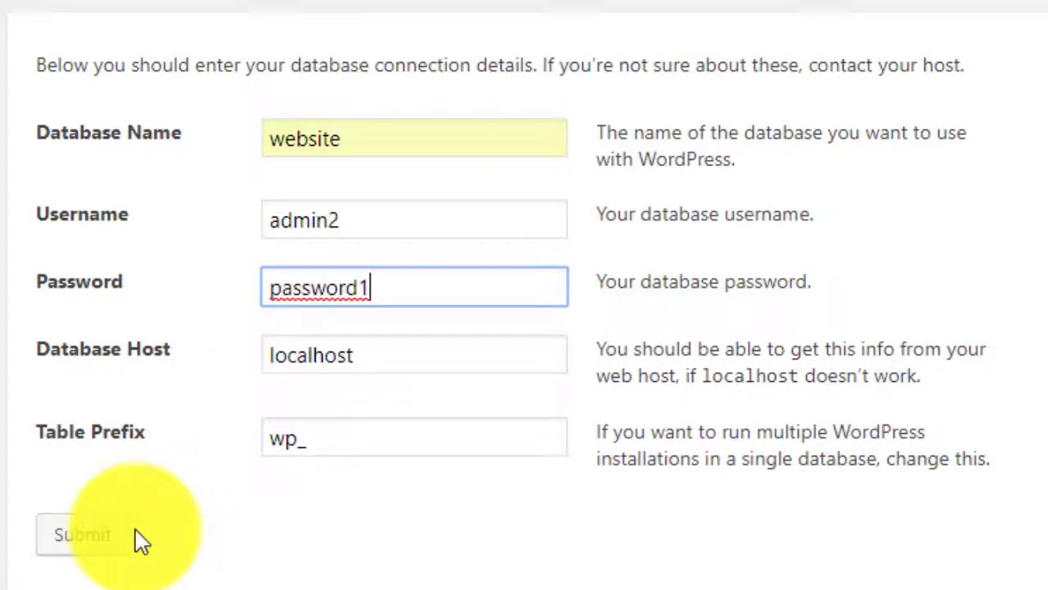
click(82, 534)
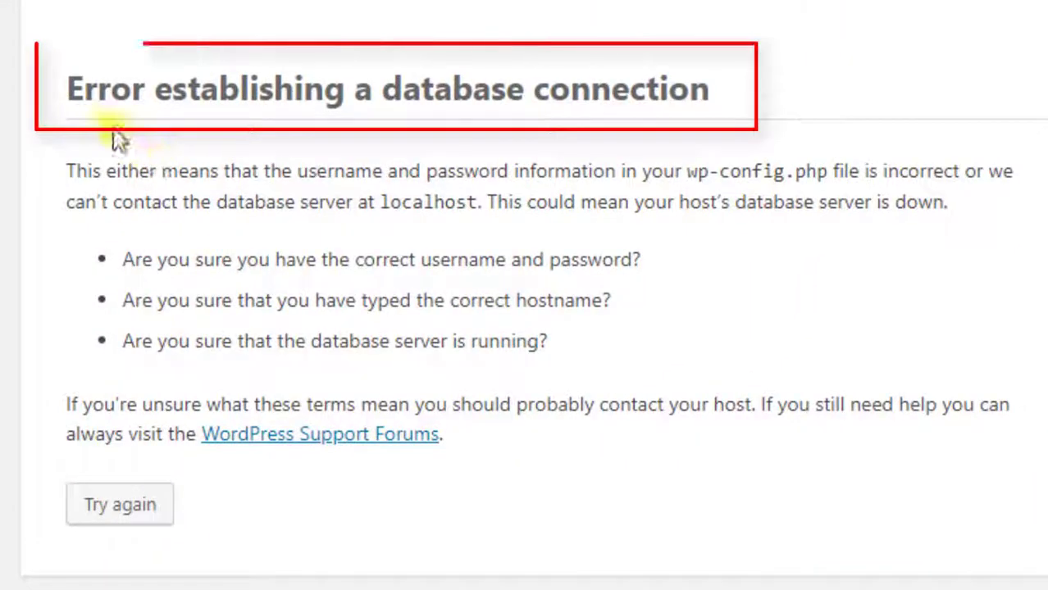
mouse_move(590, 118)
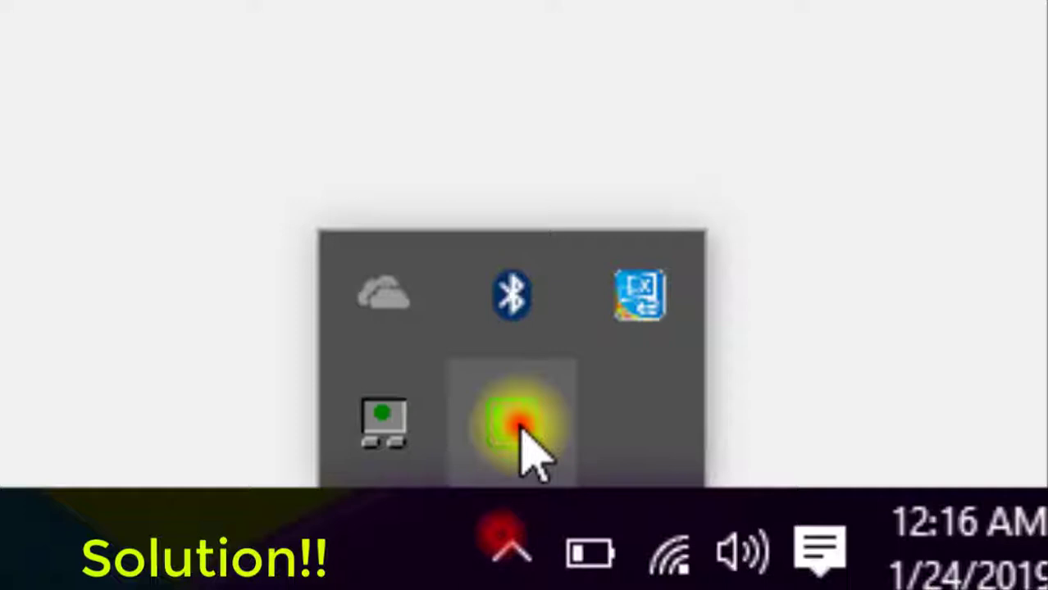
Launch phpMyAdmin from the WampServer tray menu and select the website database.
click(512, 426)
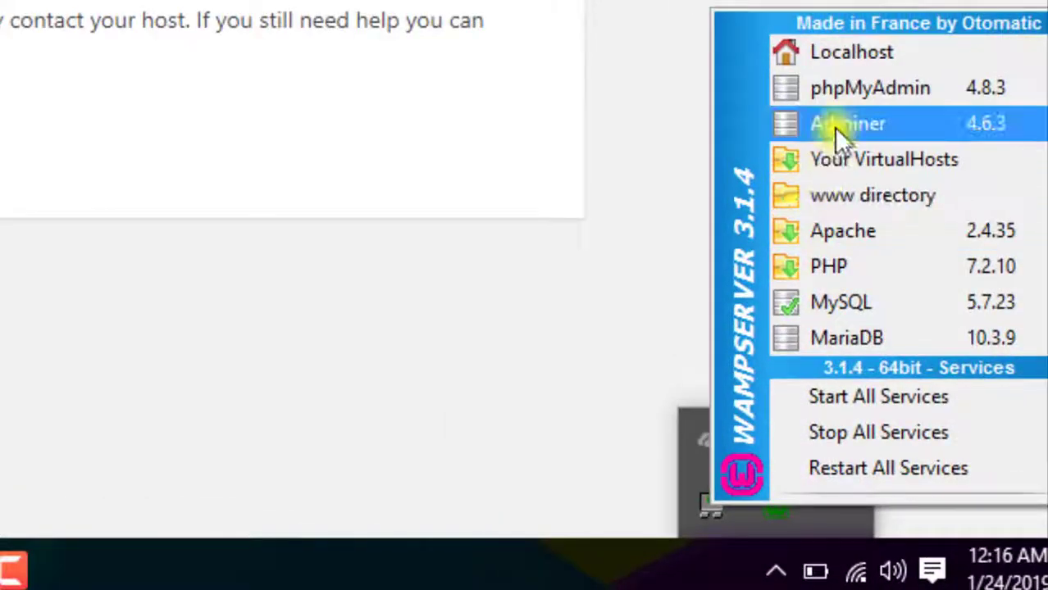
click(846, 123)
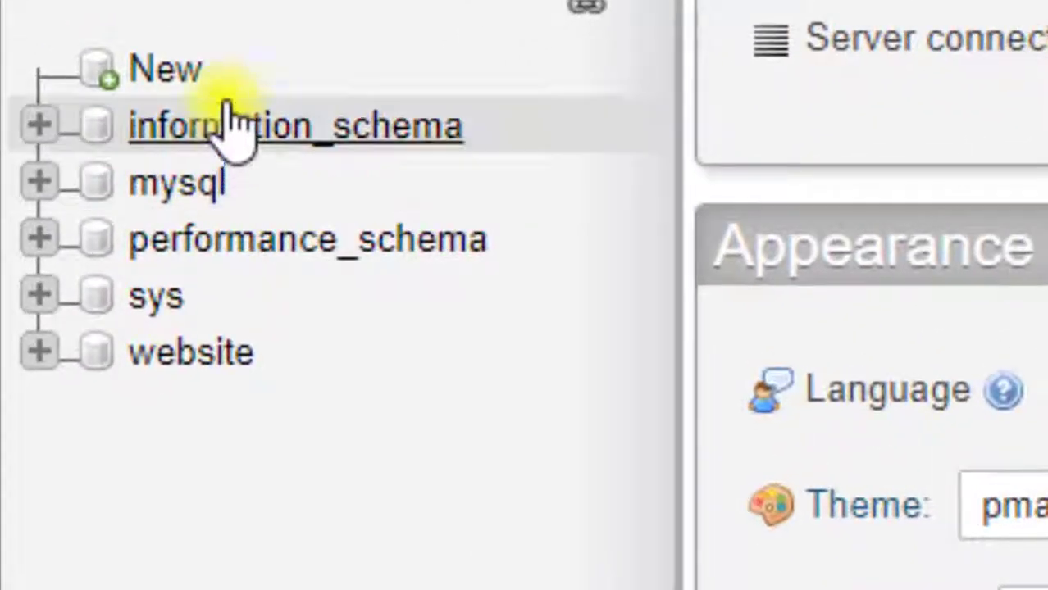
mouse_move(190, 352)
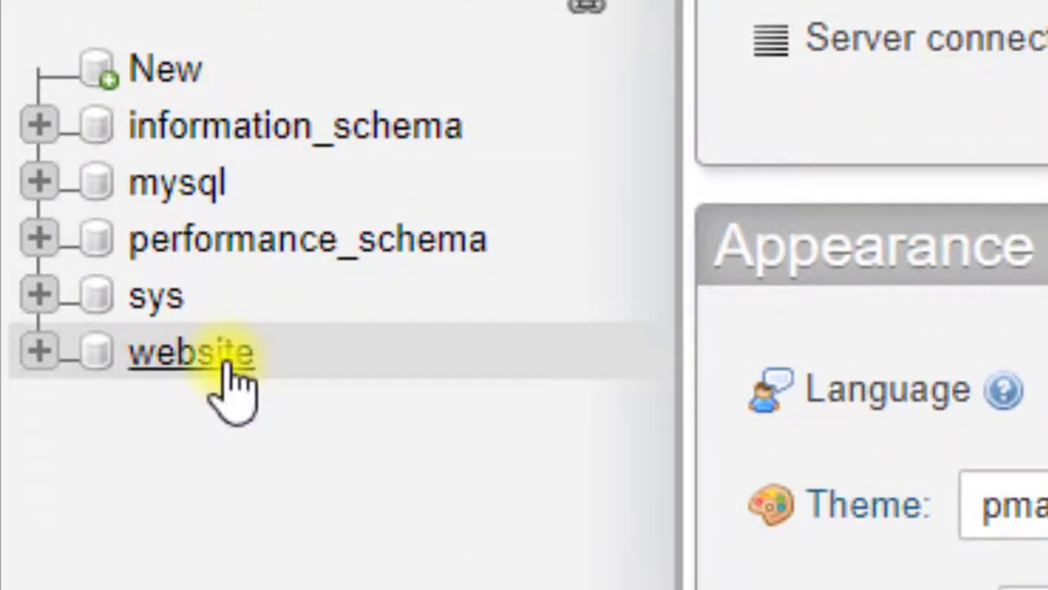
click(40, 353)
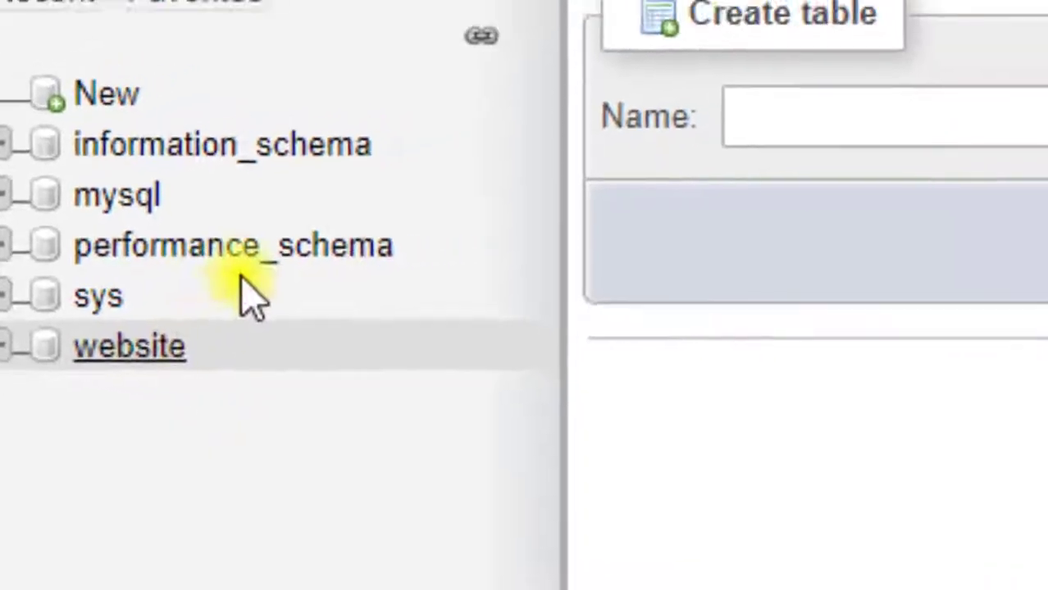
From Privileges, add a user account admin2 on host localhost with its password confirmed.
click(836, 69)
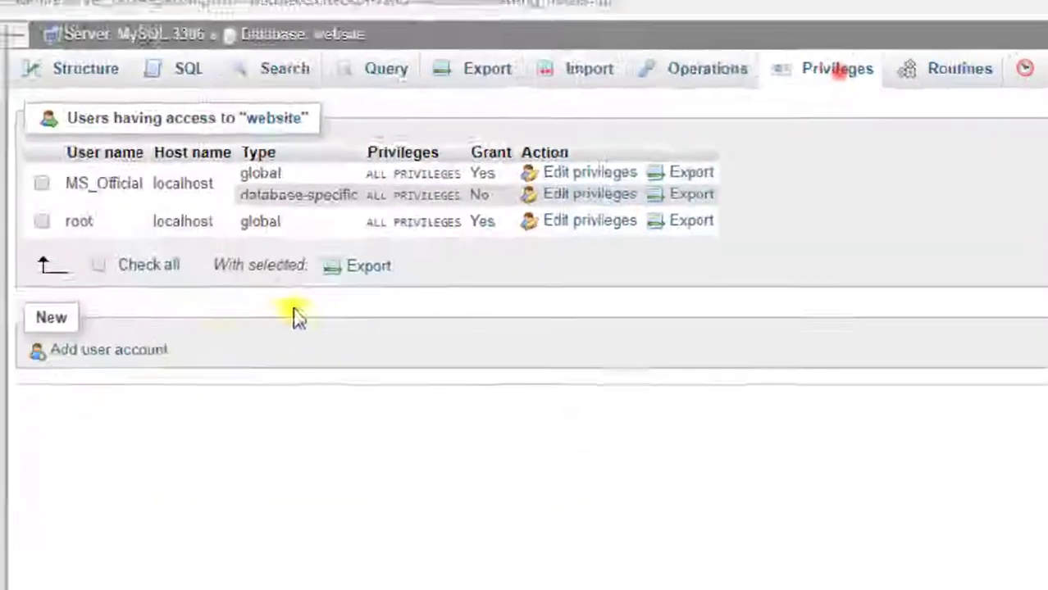
click(109, 350)
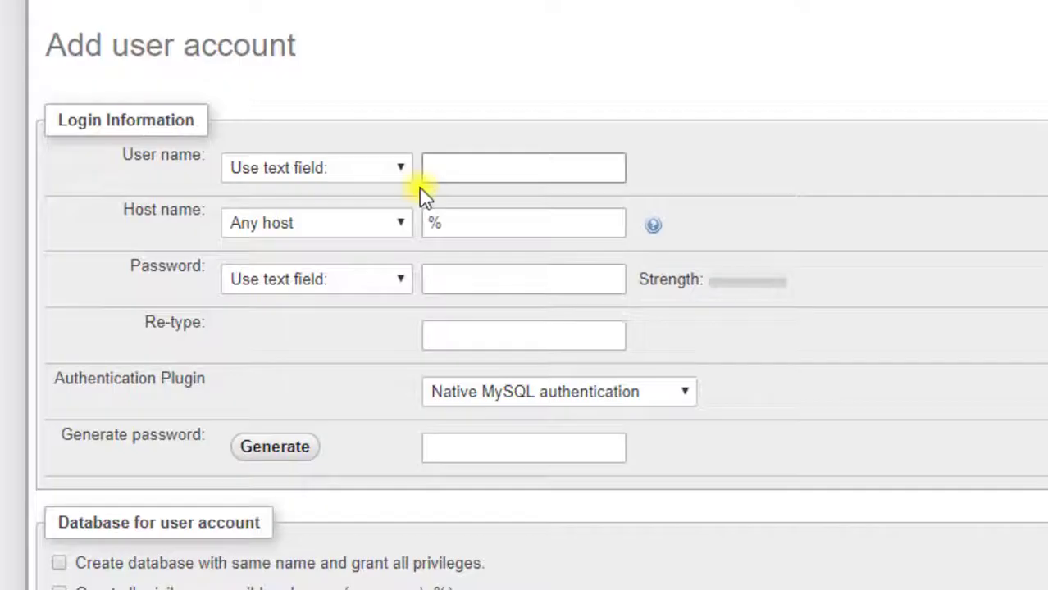
text(admin2)
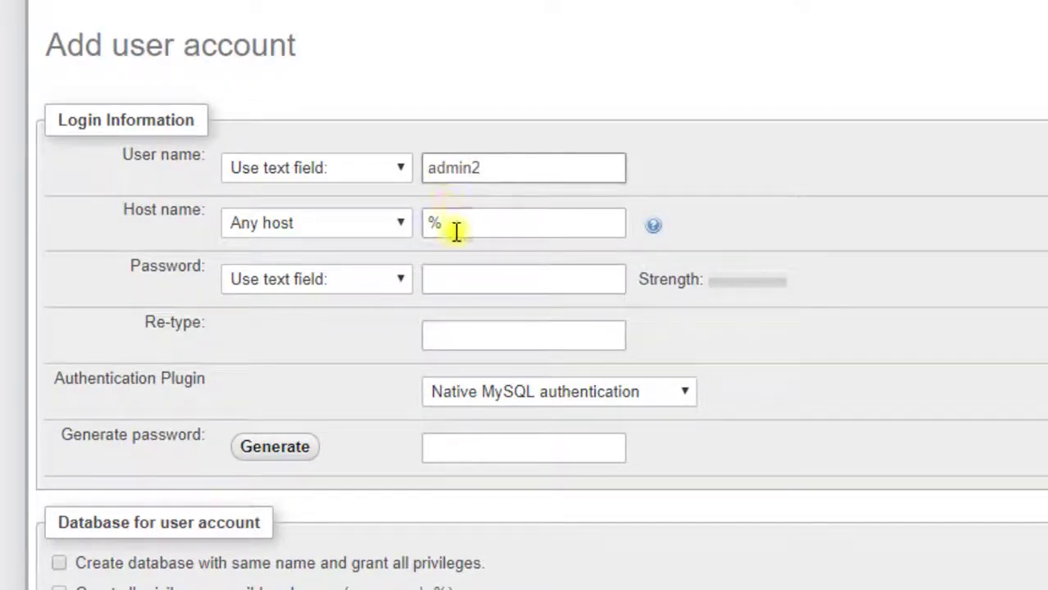
text(localhost)
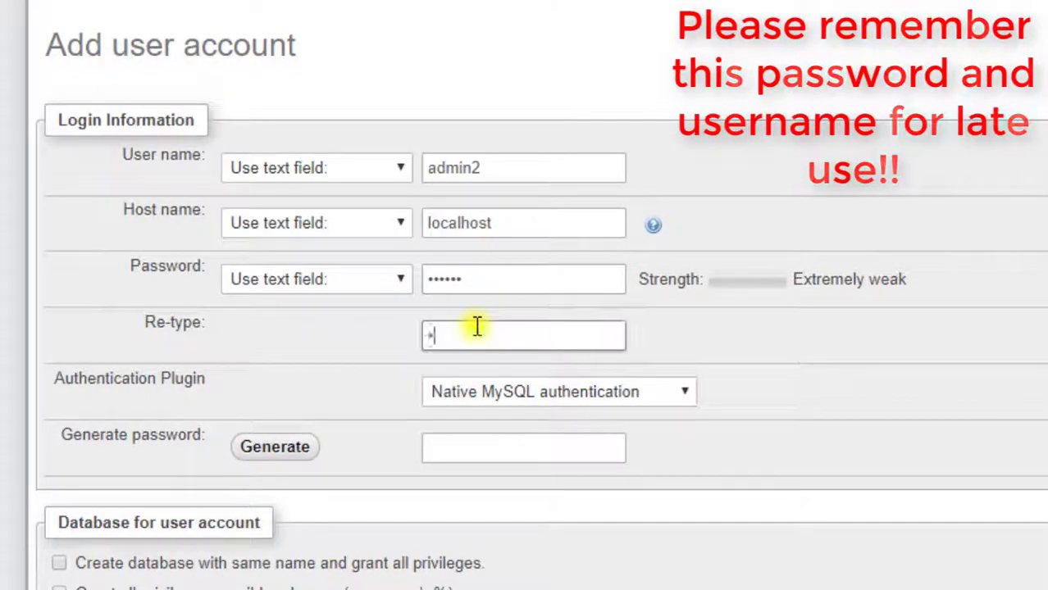
text(•••••)
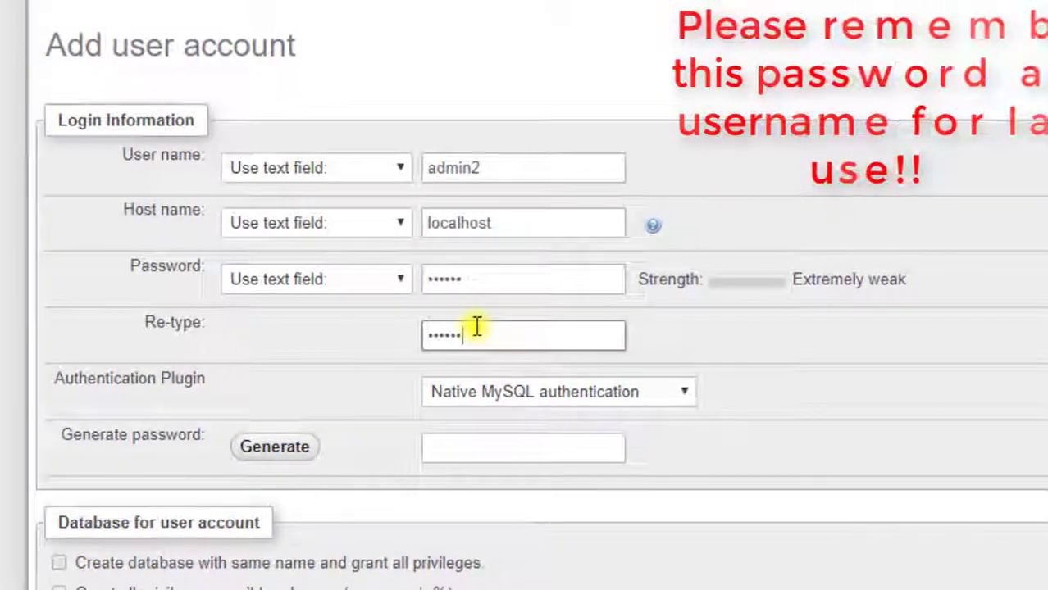
scroll(down, 3)
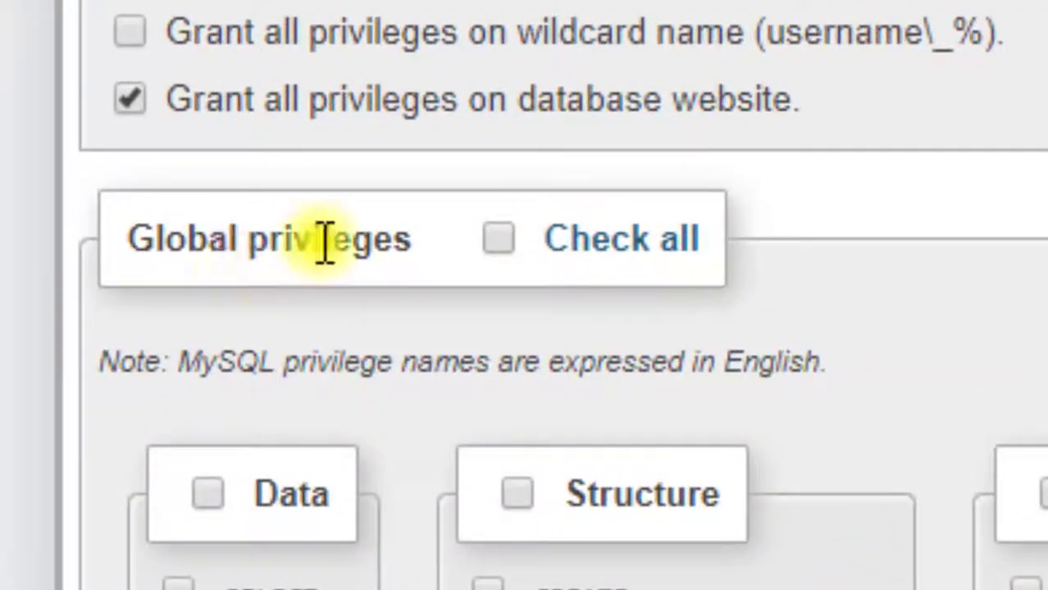
Check all global privileges, create the admin2 account, and return to the WordPress tab.
click(499, 238)
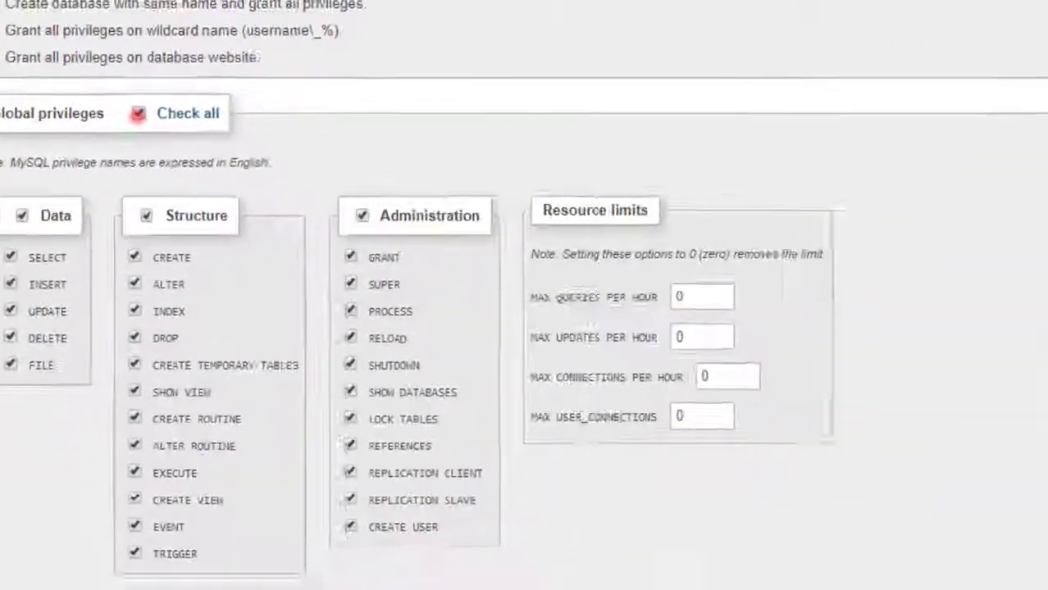
click(918, 307)
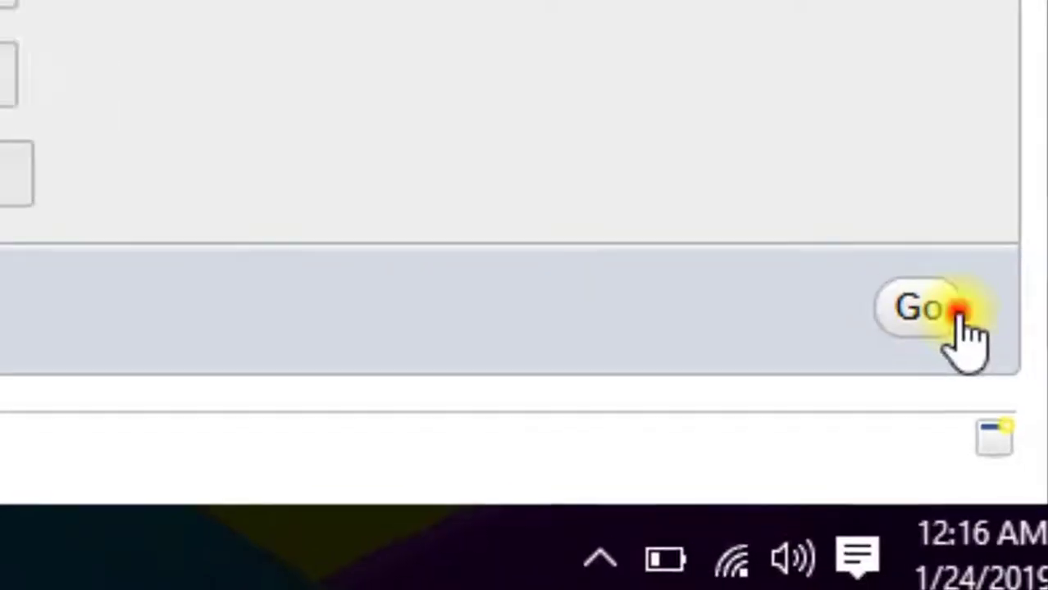
click(918, 308)
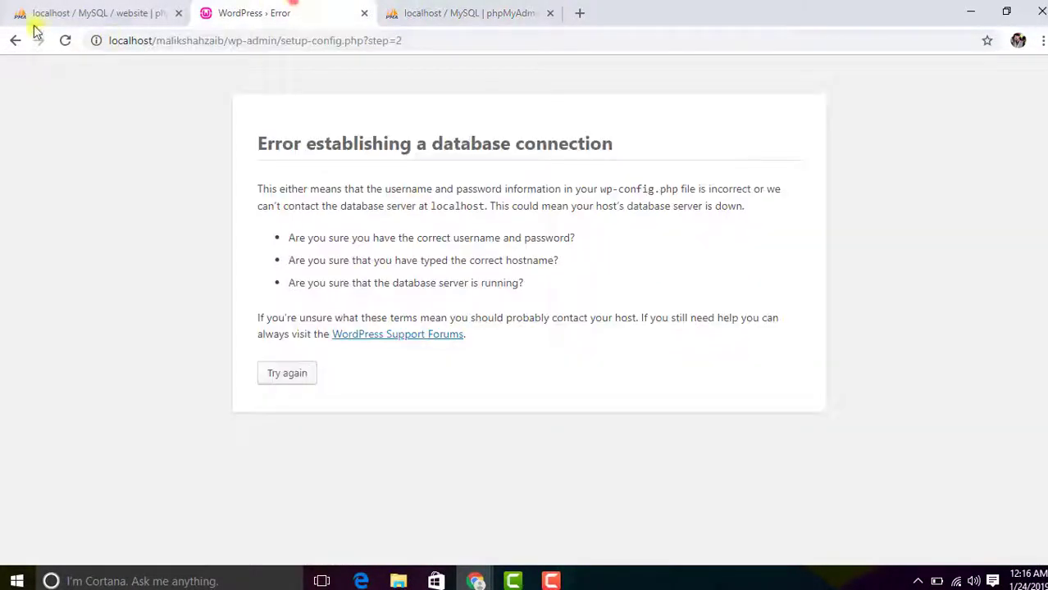
click(285, 374)
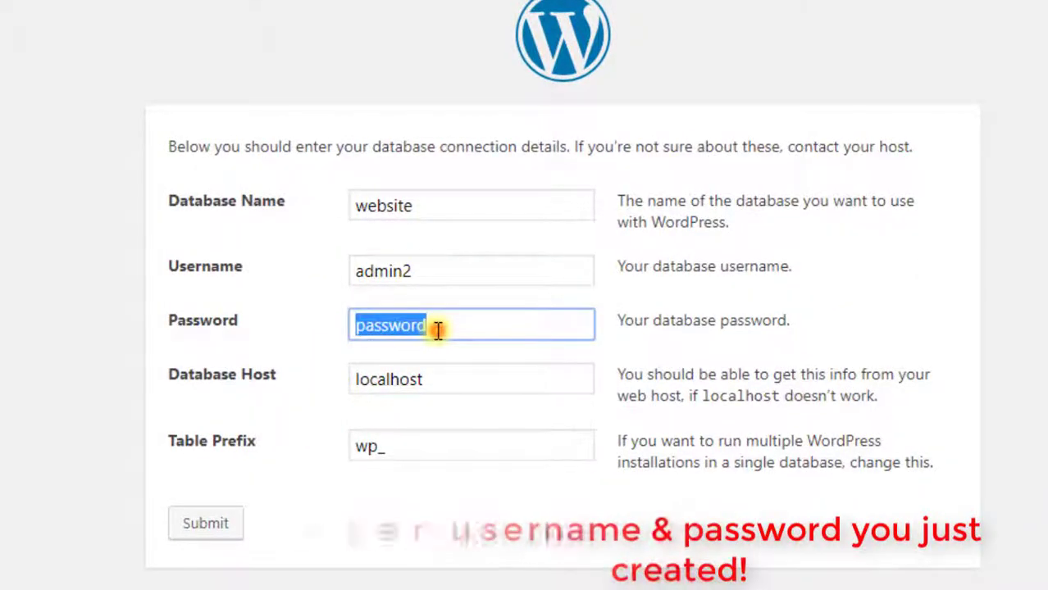
text(admin2)
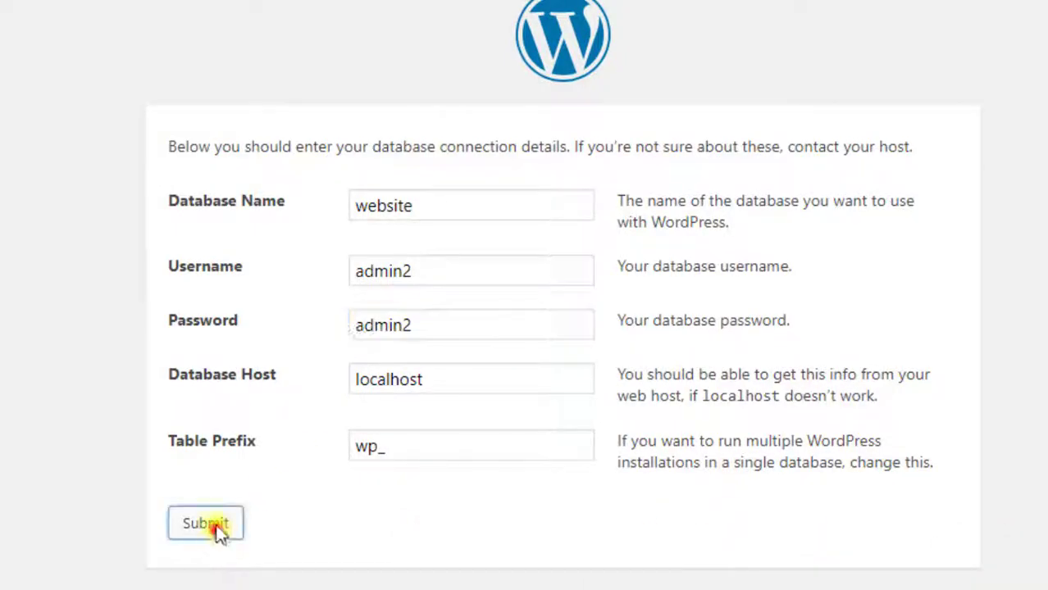
click(205, 522)
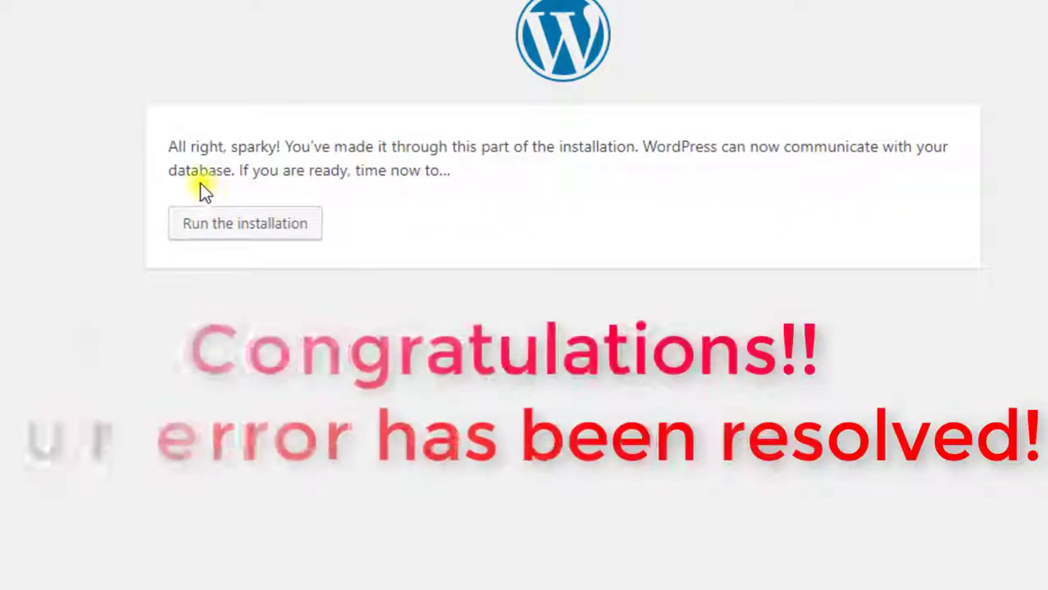